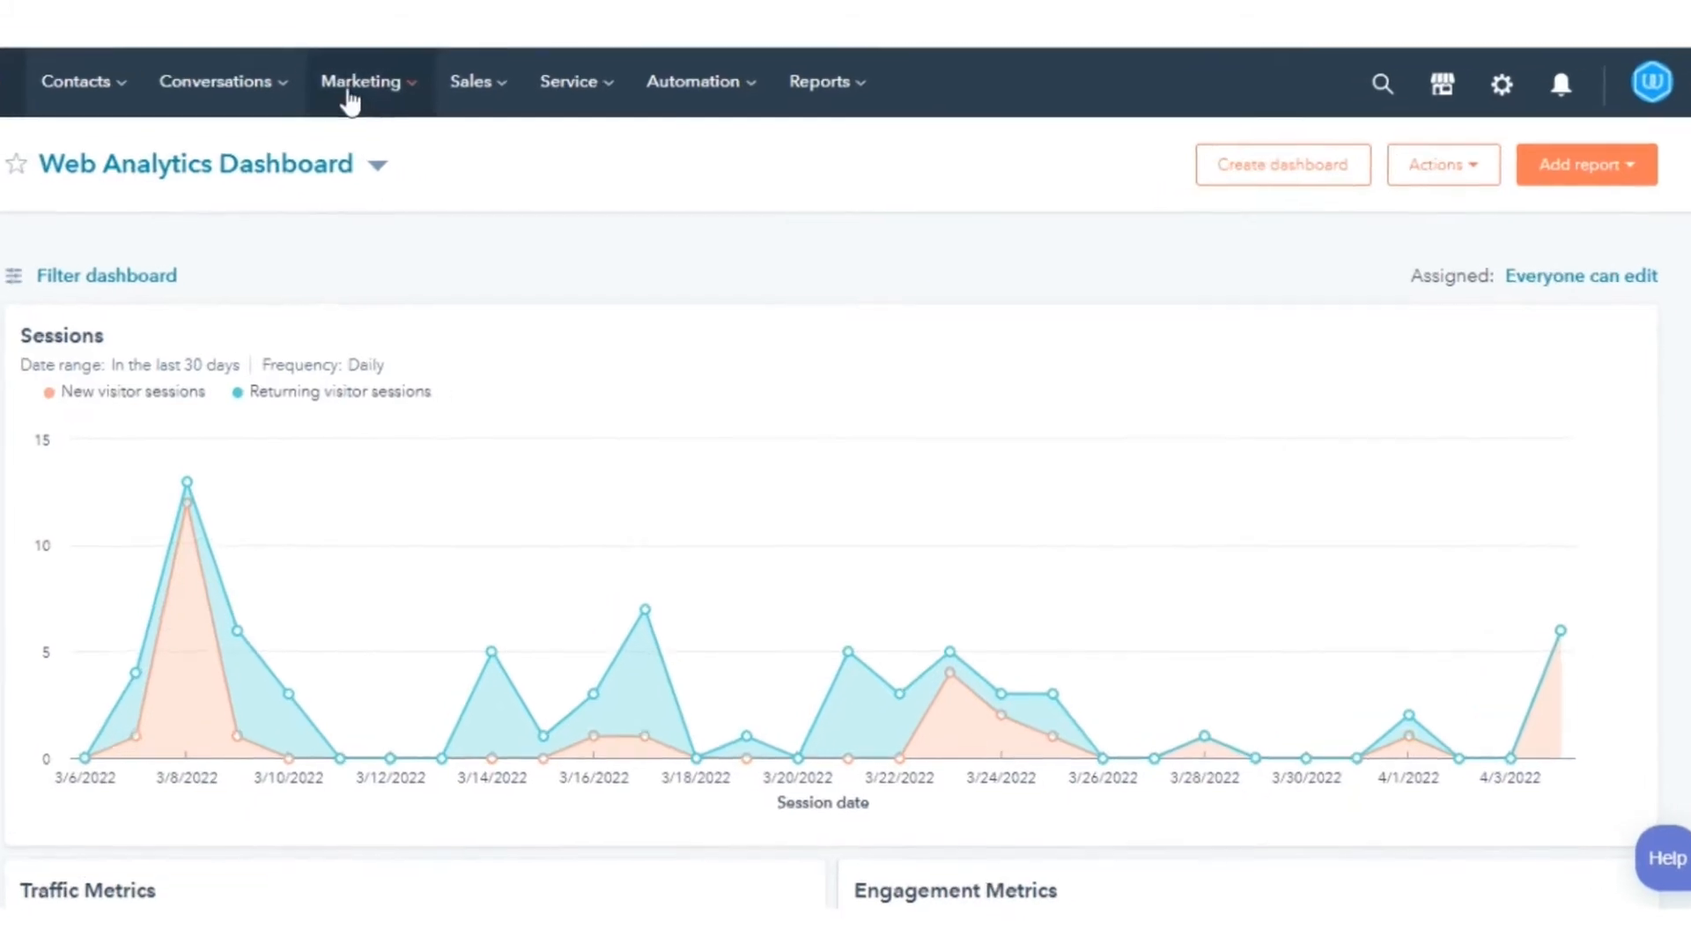
# Open 'bob form (clone)' from Marketing > Forms and bring up its Share options.
pyautogui.click(361, 81)
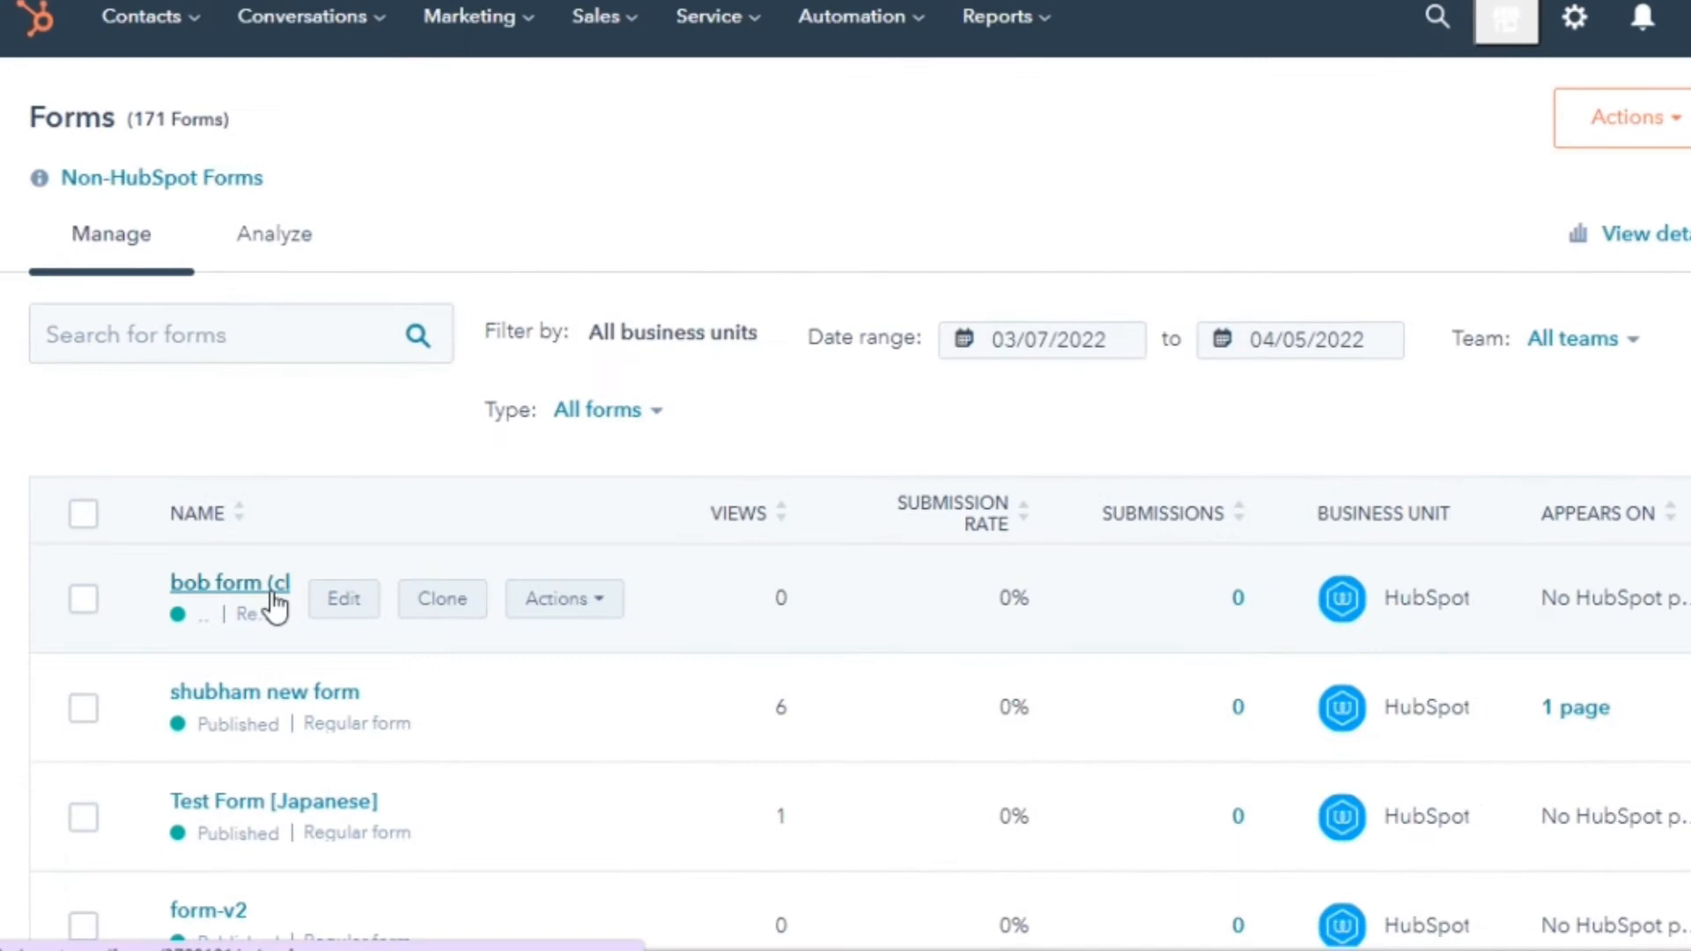
pyautogui.click(343, 599)
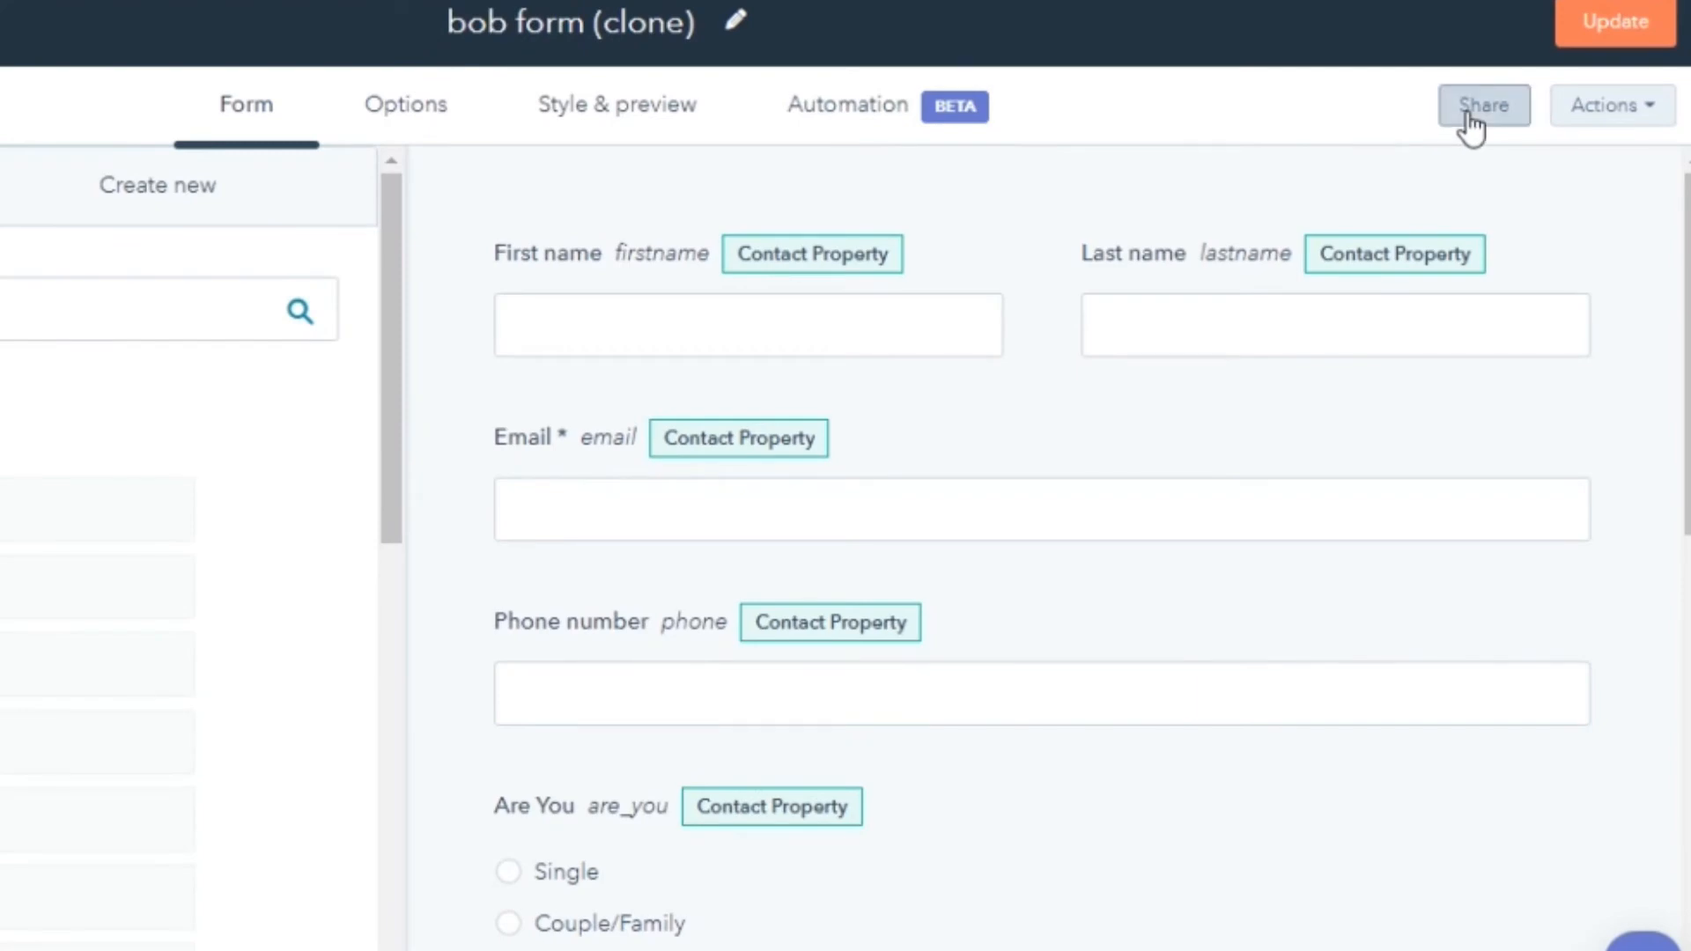
pyautogui.click(1481, 105)
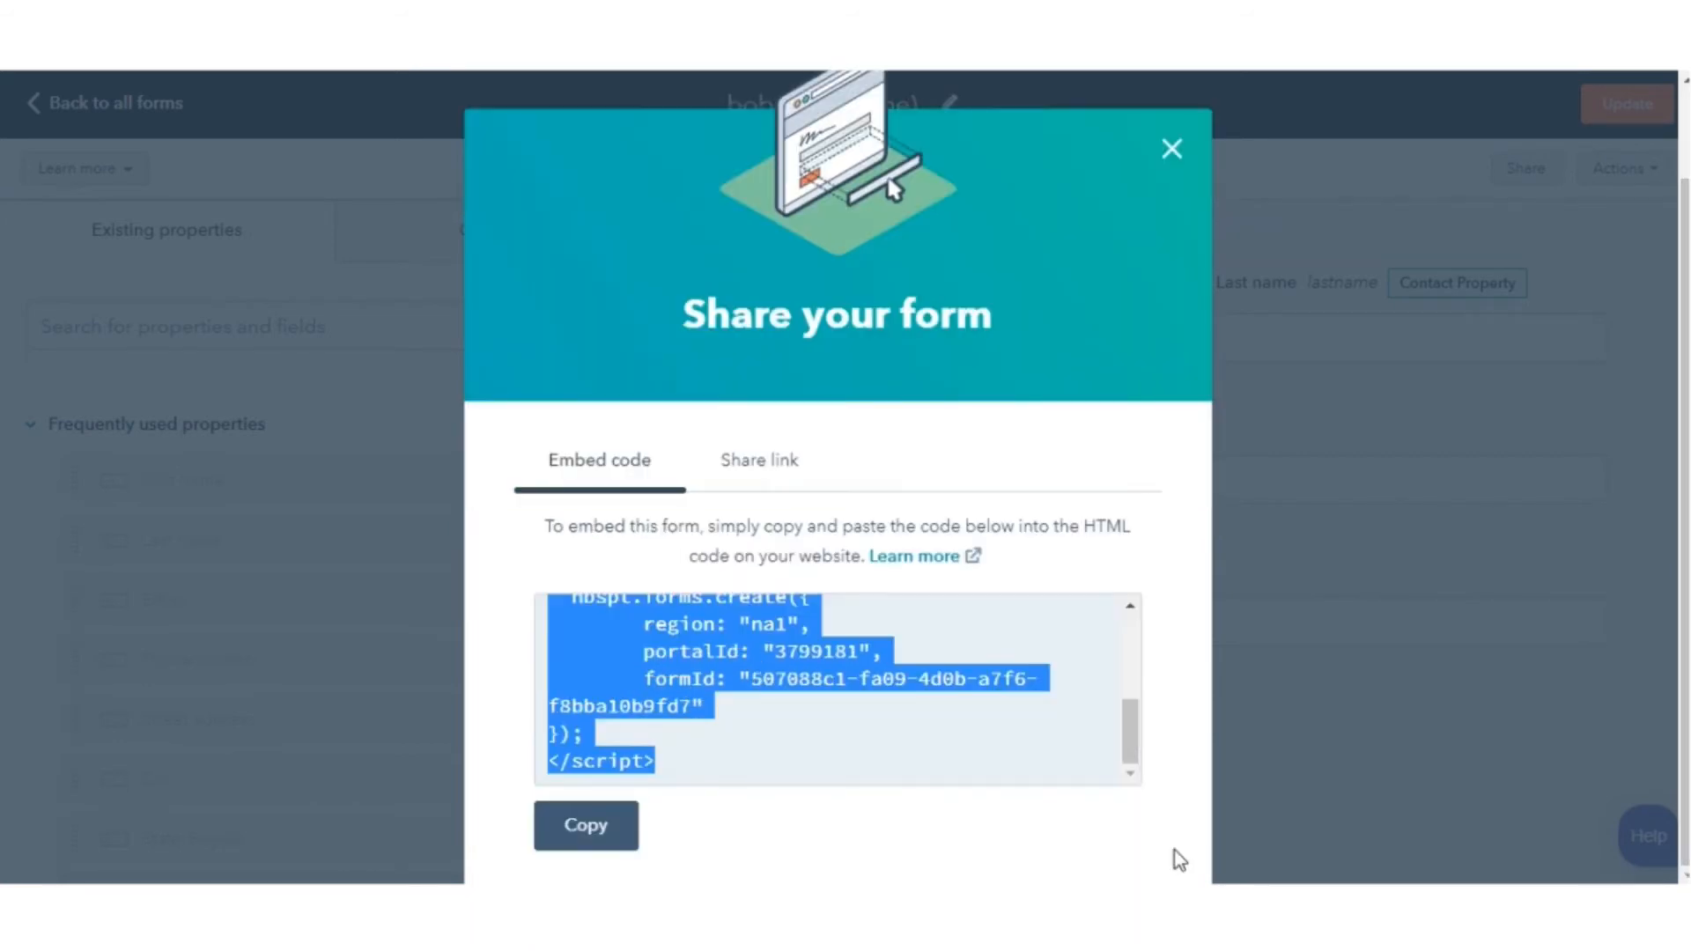
pyautogui.moveTo(832, 732)
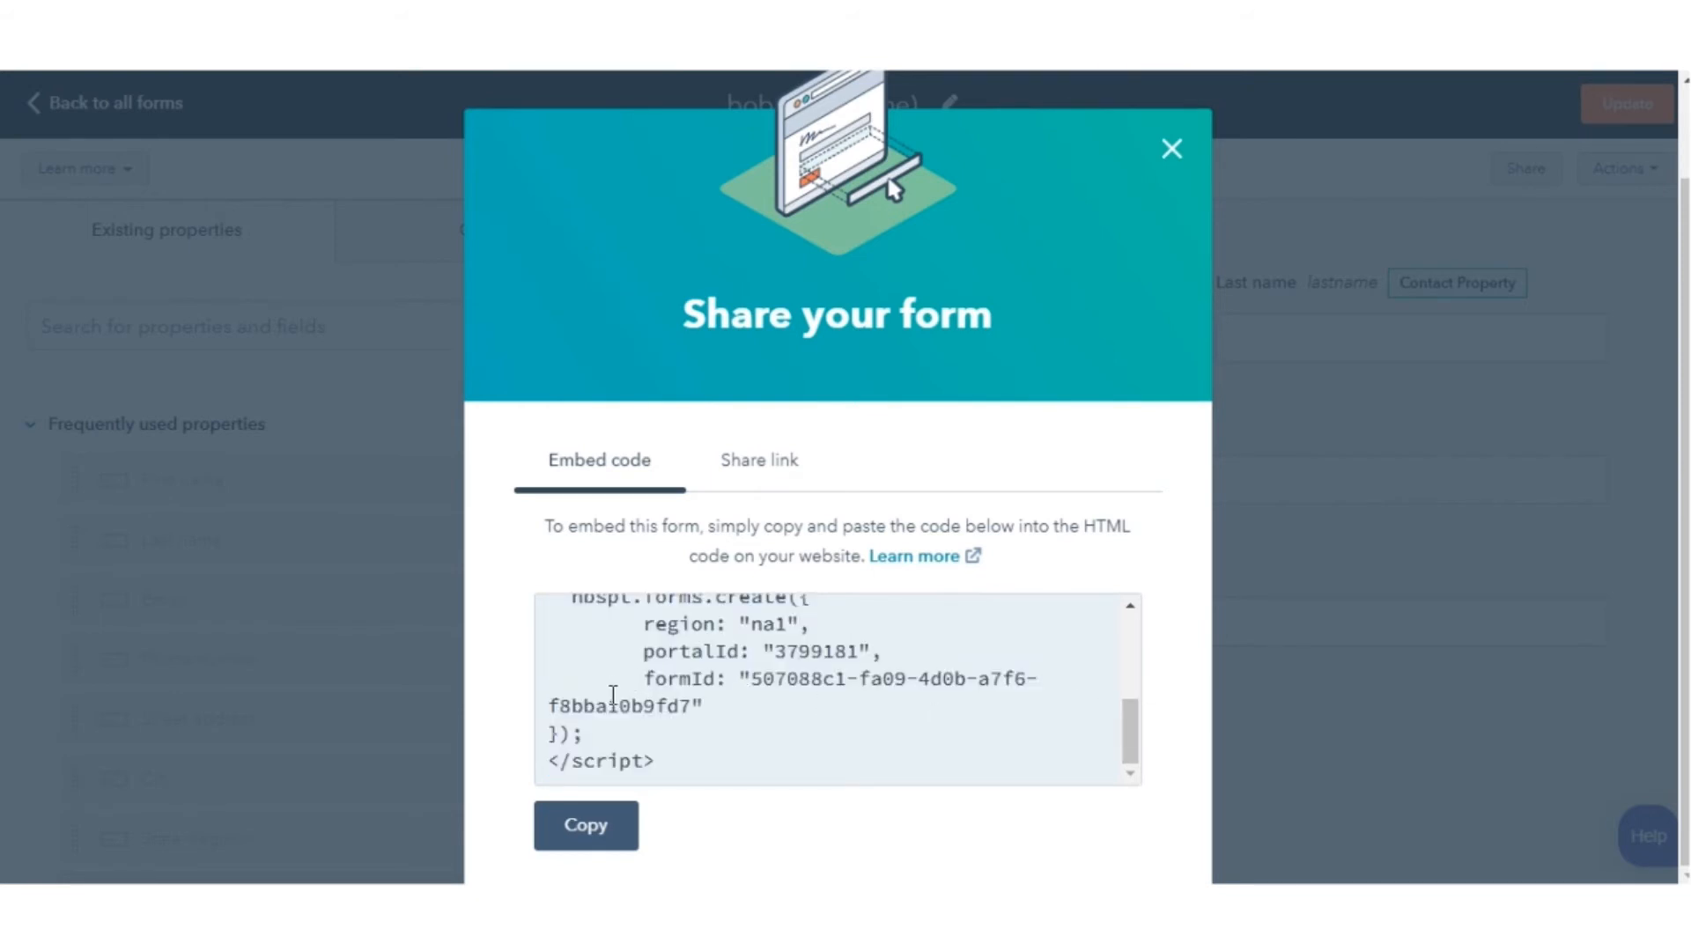
pyautogui.moveTo(662, 291)
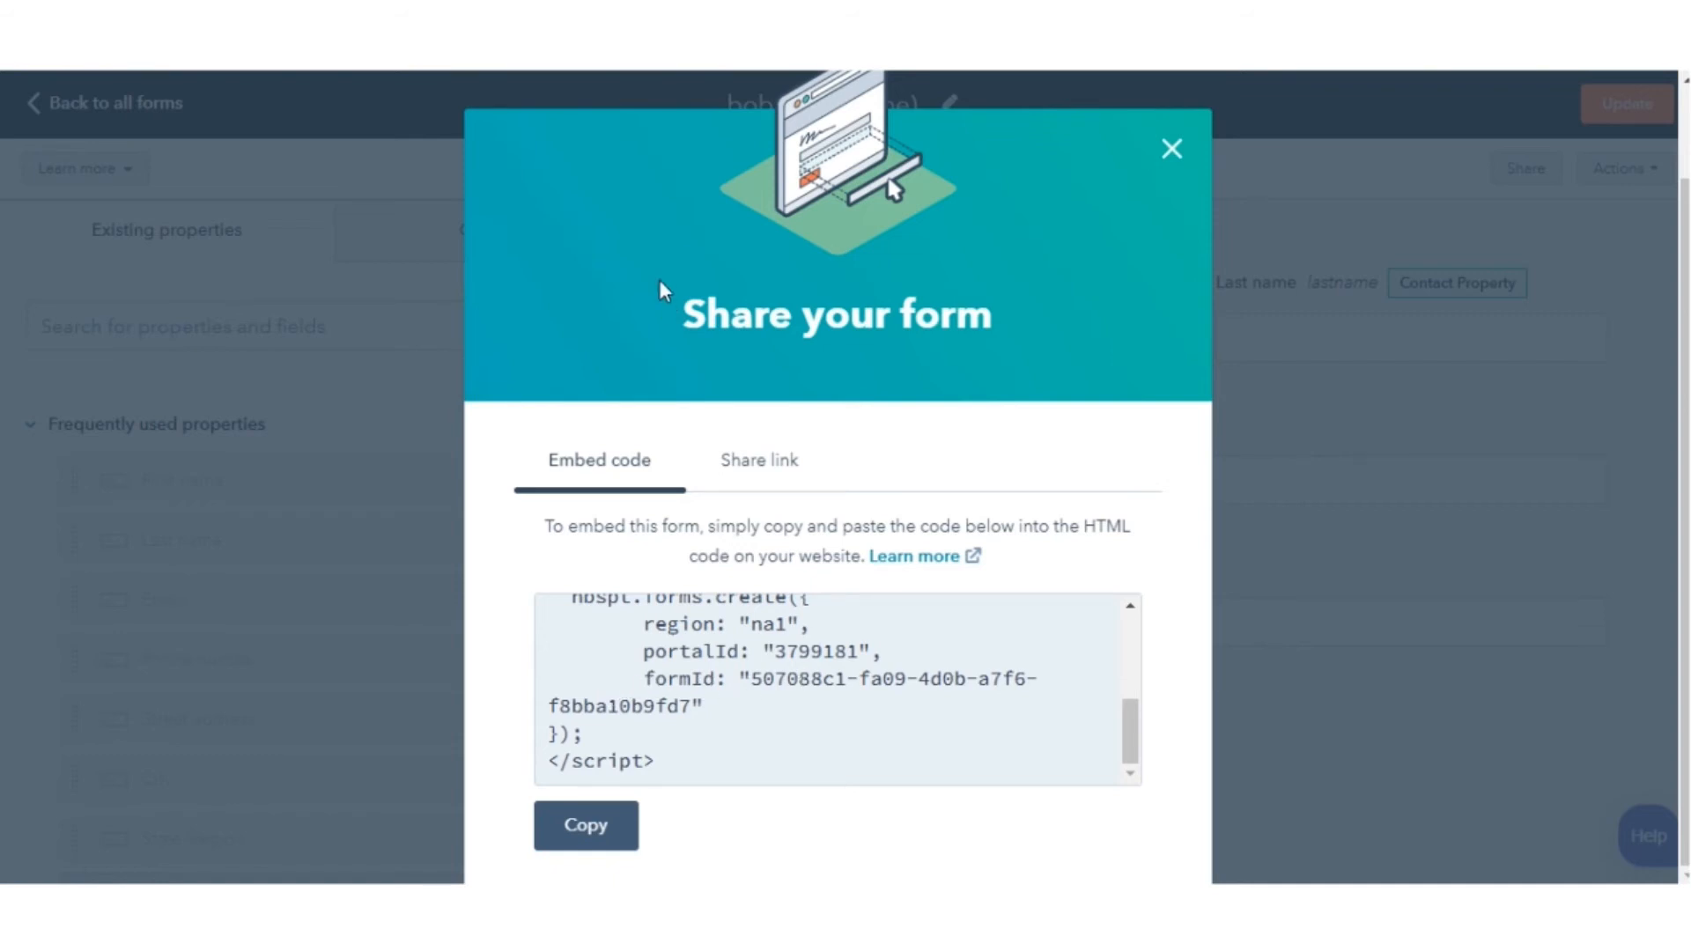